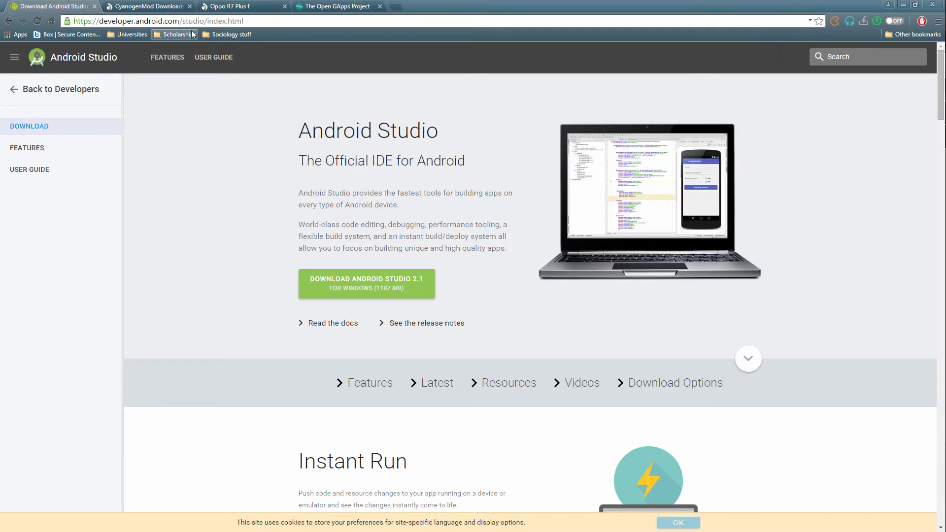
pyautogui.moveTo(246, 5)
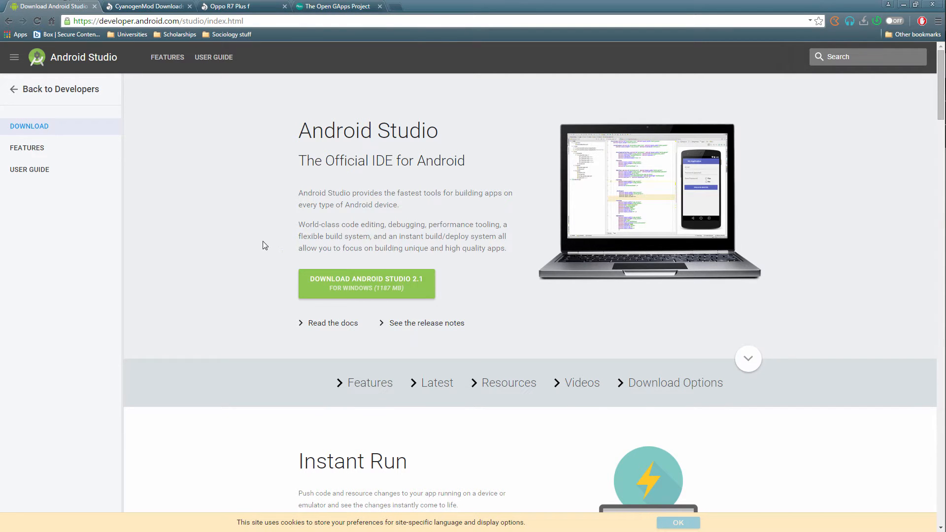
# Scroll the download page to the command line tools table listing installer_r24.4.1-windows.exe.
pyautogui.scroll(-3)
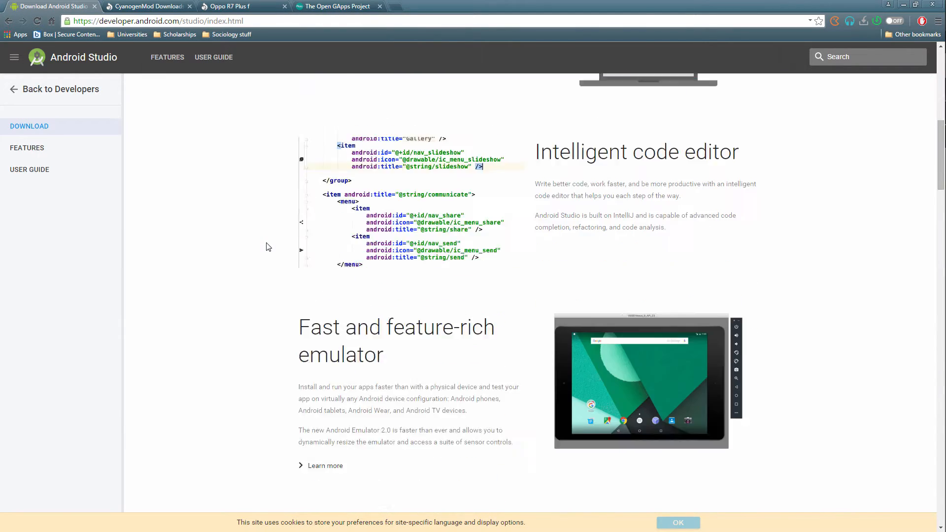
pyautogui.scroll(-3)
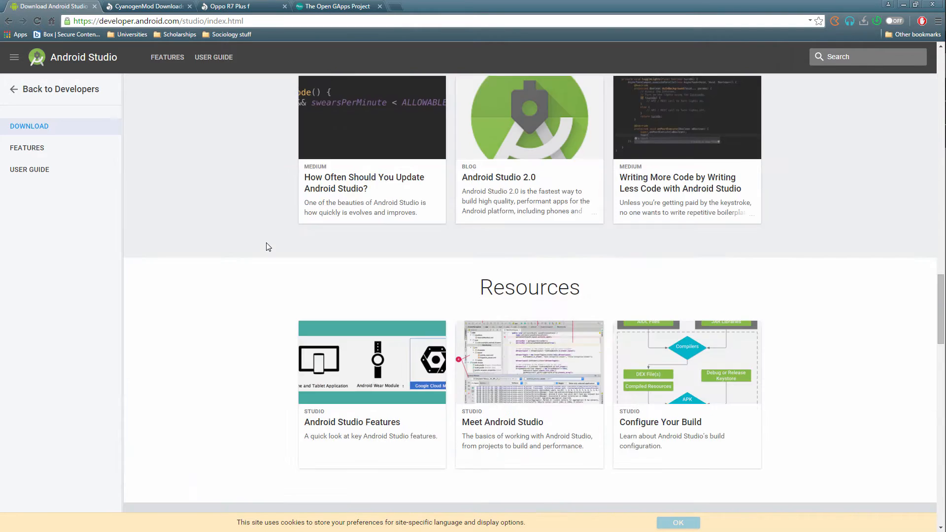
pyautogui.scroll(-3)
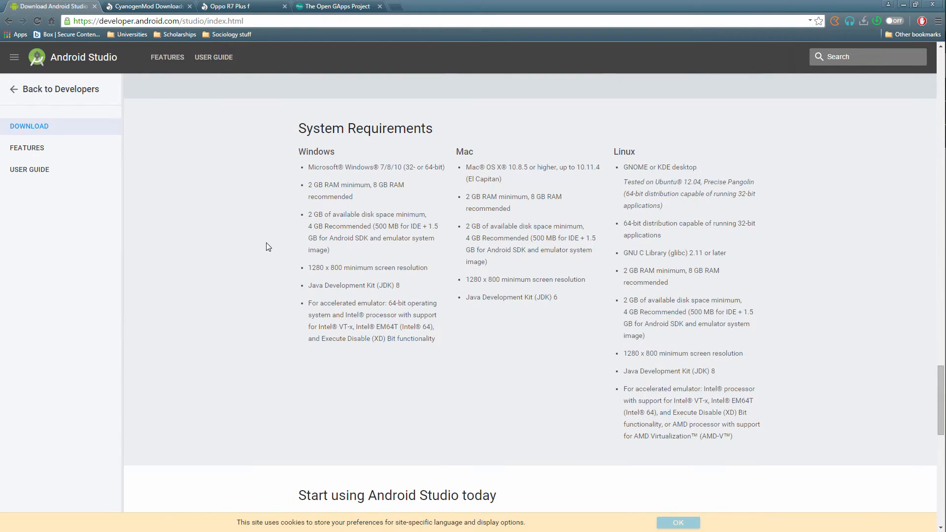
pyautogui.scroll(-3)
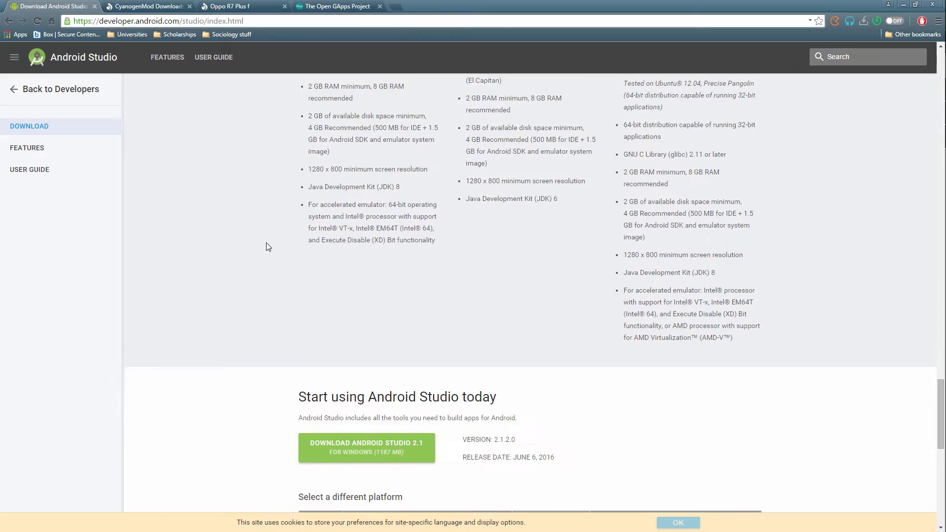
pyautogui.scroll(-3)
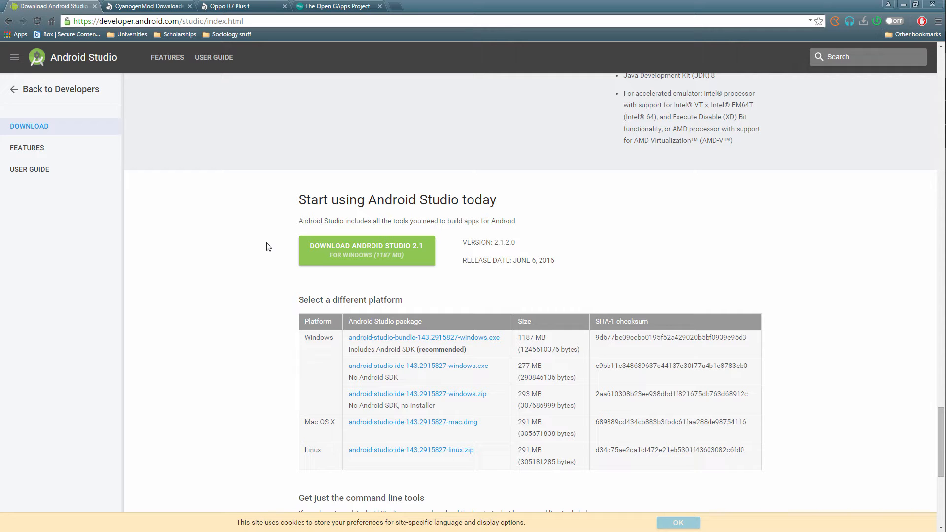
pyautogui.scroll(3)
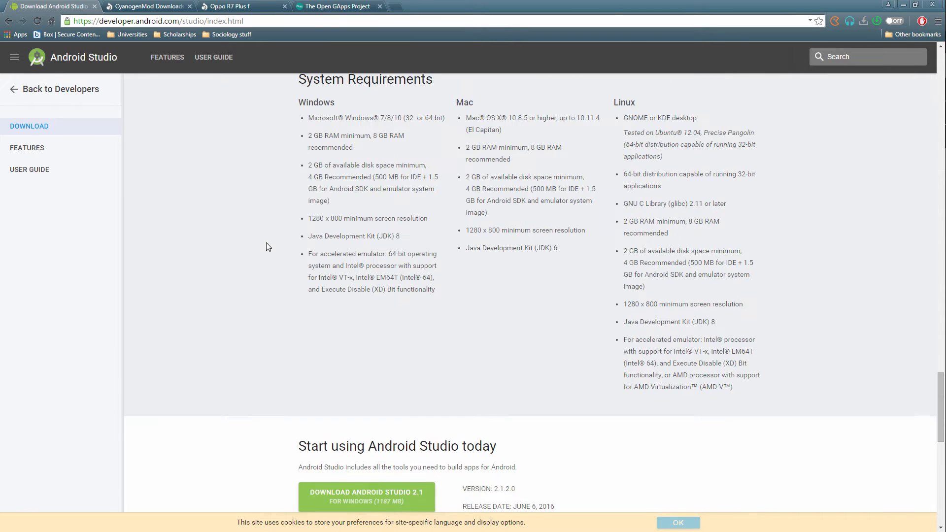
pyautogui.scroll(-3)
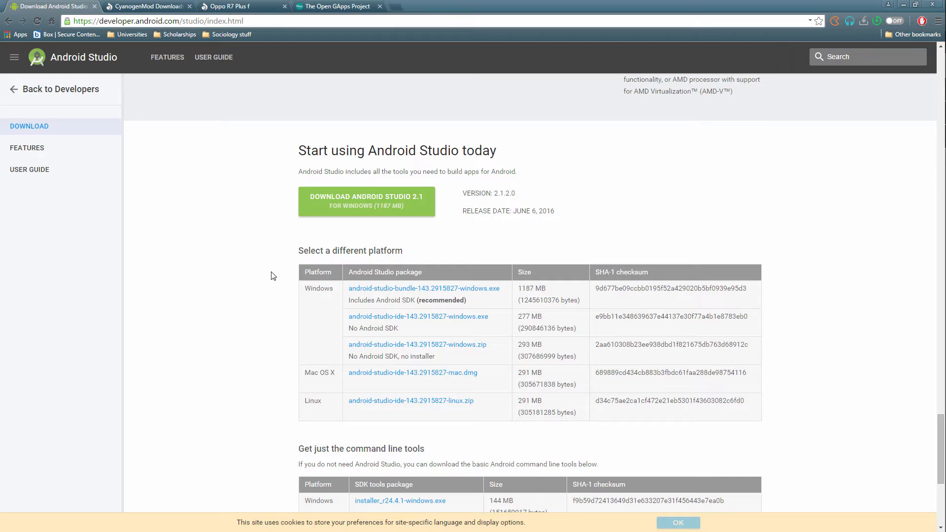
pyautogui.scroll(-3)
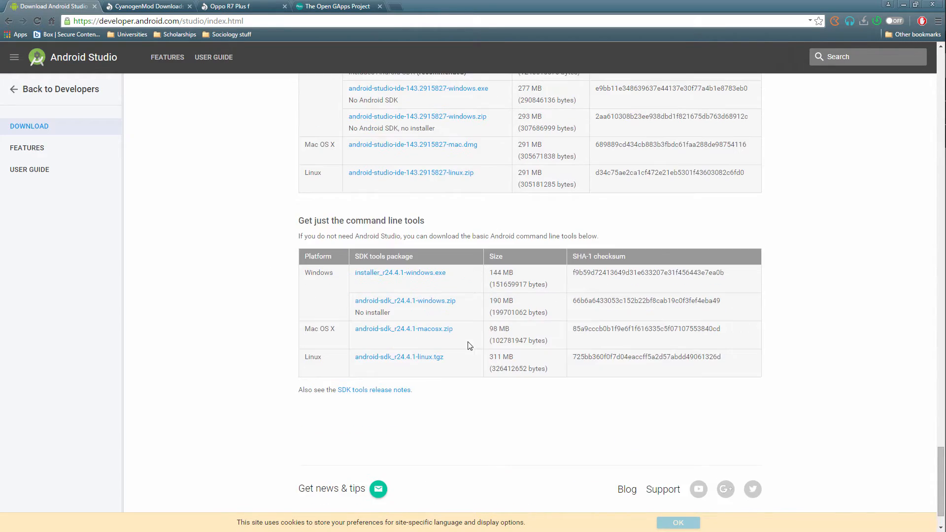
pyautogui.moveTo(375, 296)
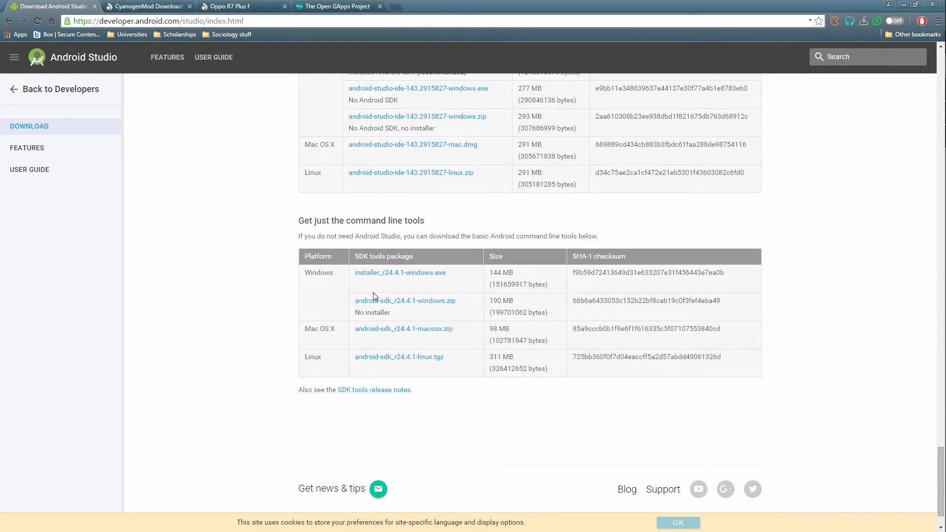
pyautogui.moveTo(398, 281)
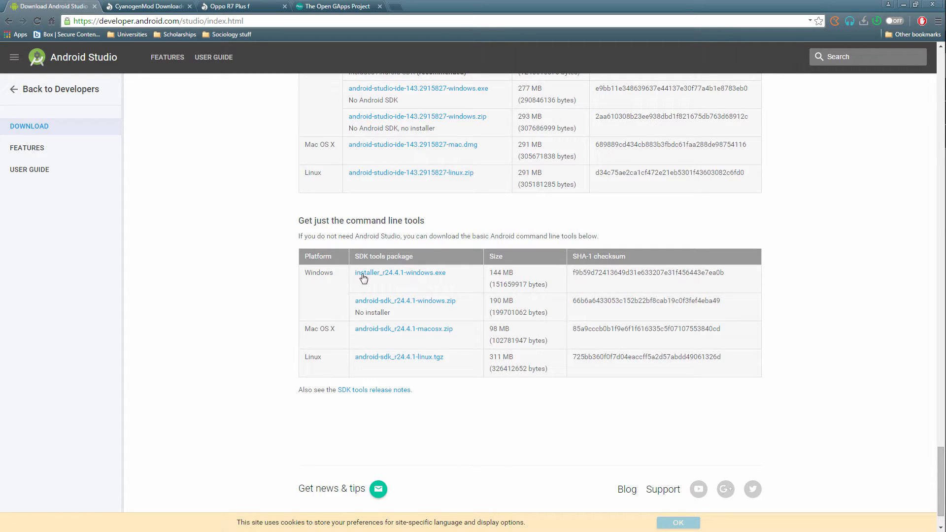
pyautogui.moveTo(929, 113)
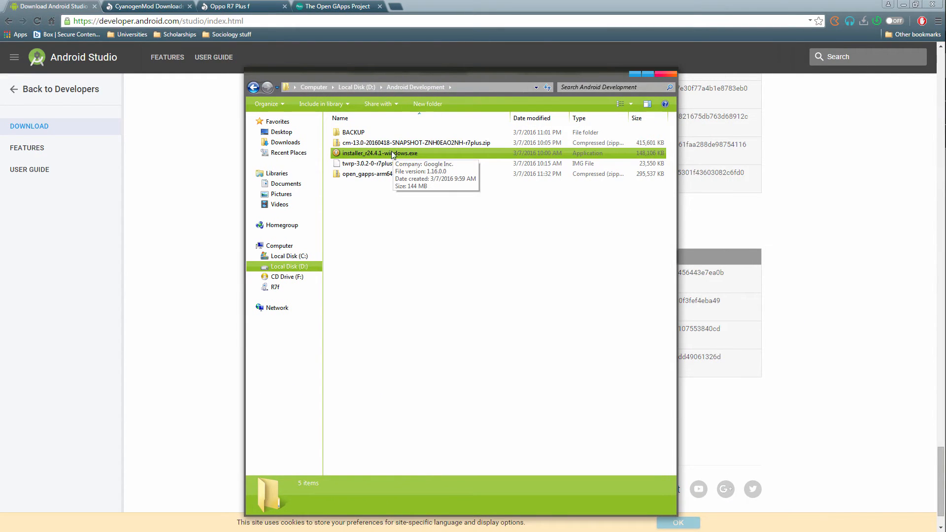
pyautogui.moveTo(412, 162)
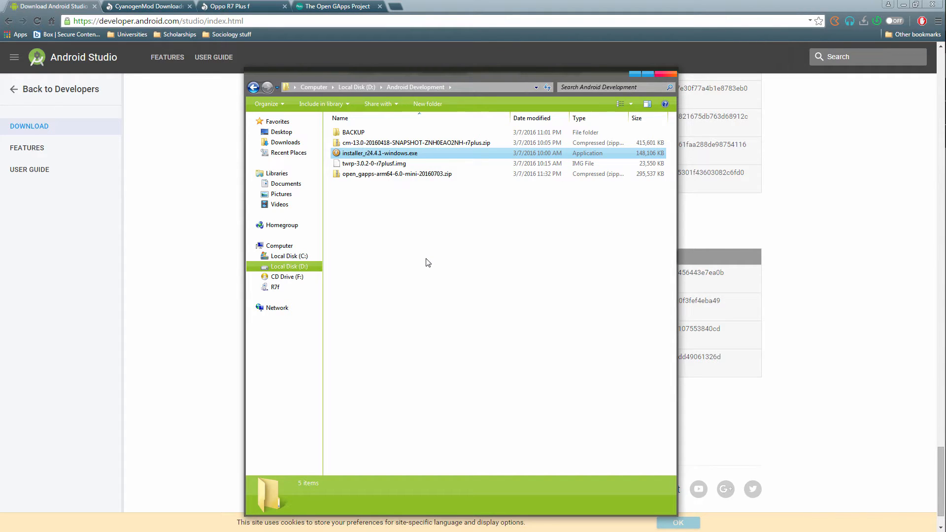
pyautogui.moveTo(395, 153)
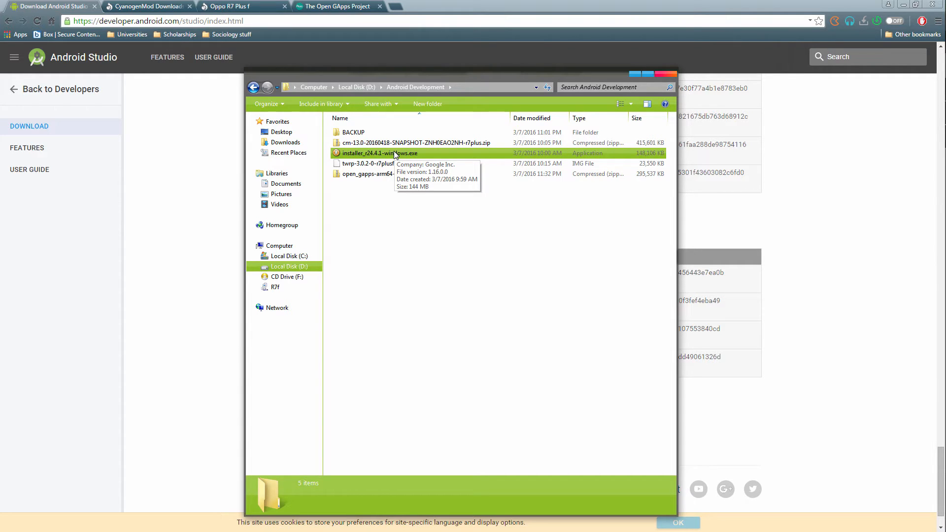
pyautogui.moveTo(408, 236)
pyautogui.write('android')
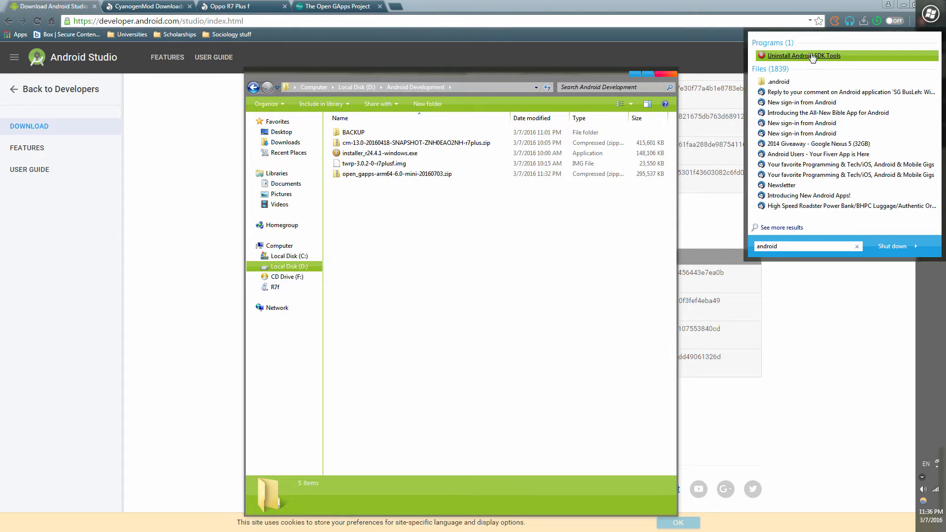
# Open the installed android-sdk folder's location, then open the computer's system Properties.
pyautogui.rightClick(802, 56)
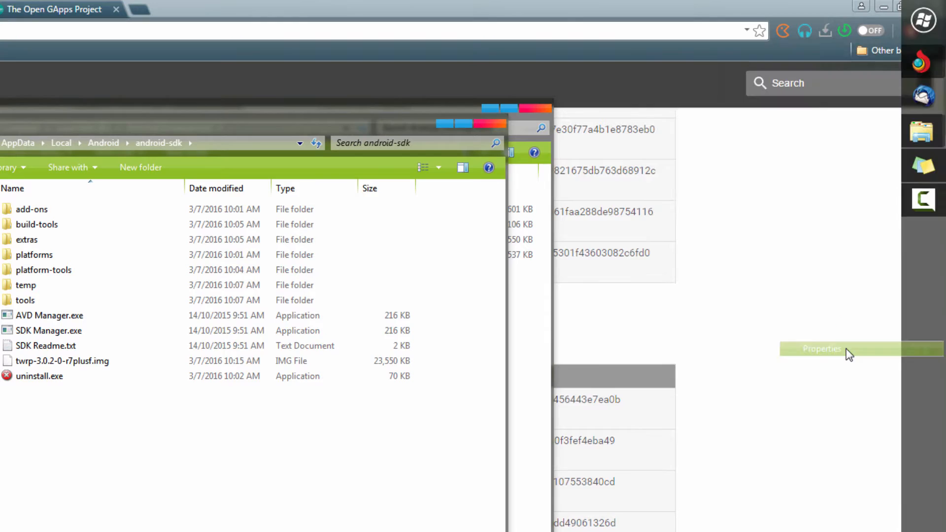
pyautogui.click(821, 349)
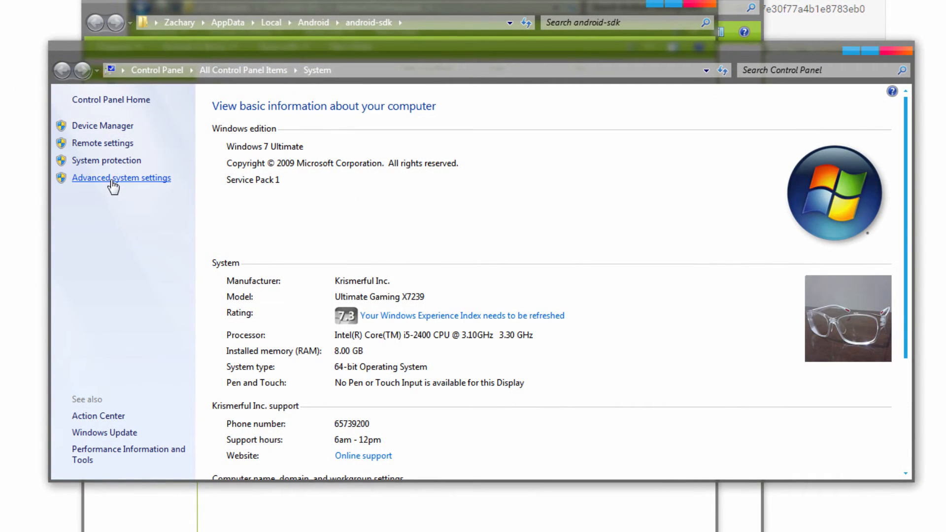
# Open Environment Variables from Advanced system settings and begin editing the system Path variable.
pyautogui.click(121, 178)
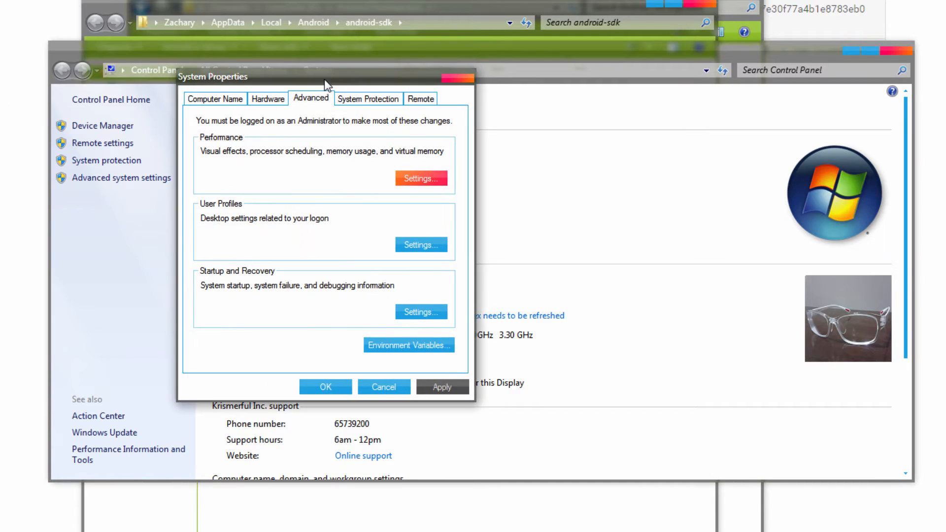
pyautogui.moveTo(407, 351)
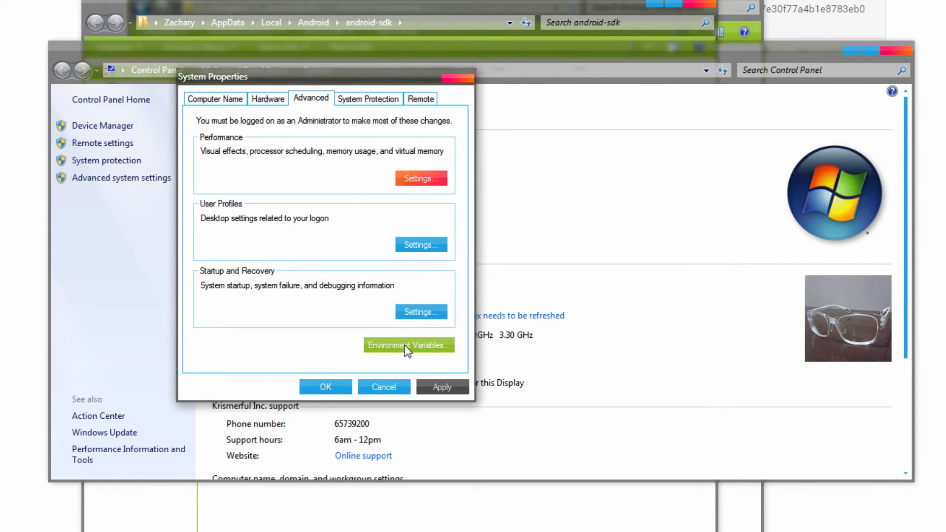
pyautogui.click(409, 345)
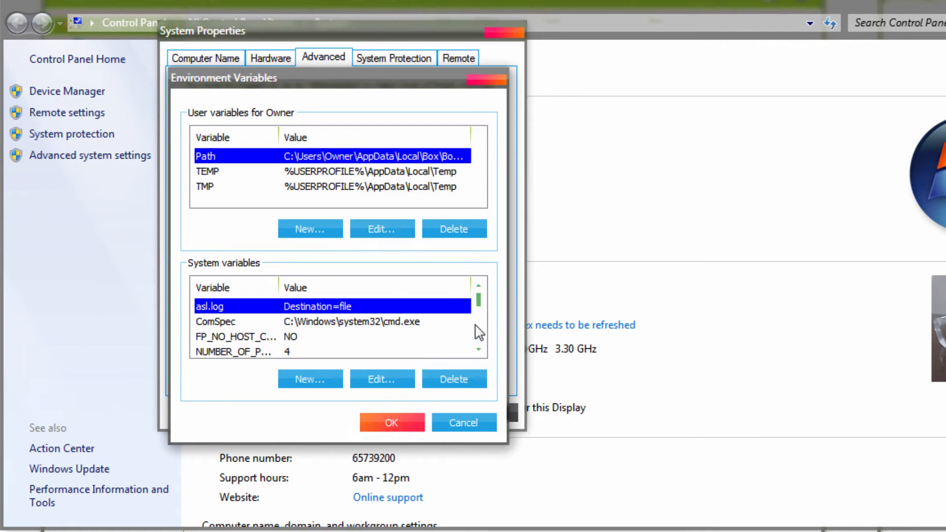
pyautogui.scroll(-3)
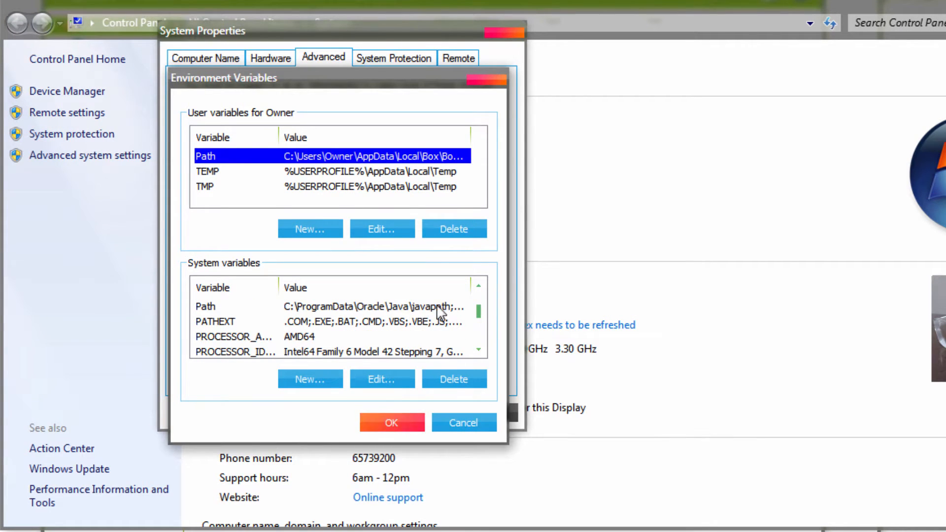
pyautogui.click(206, 306)
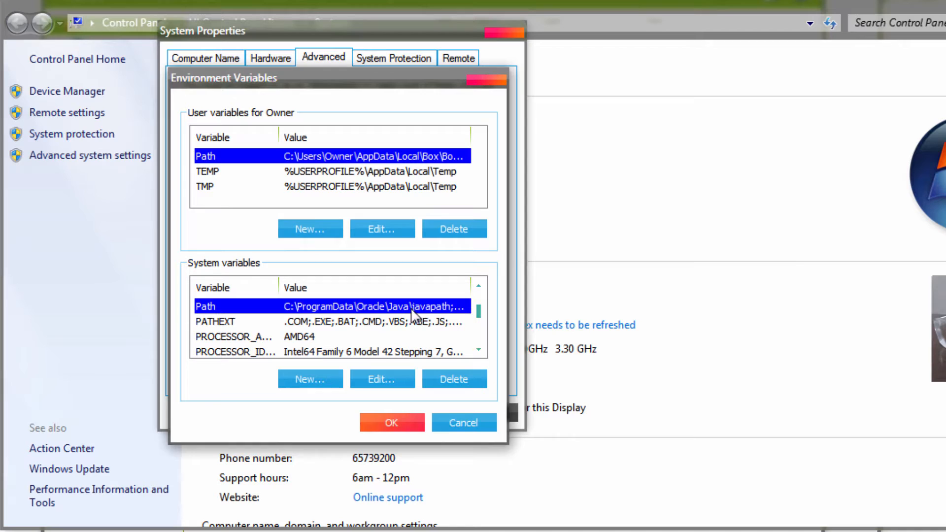
pyautogui.click(382, 379)
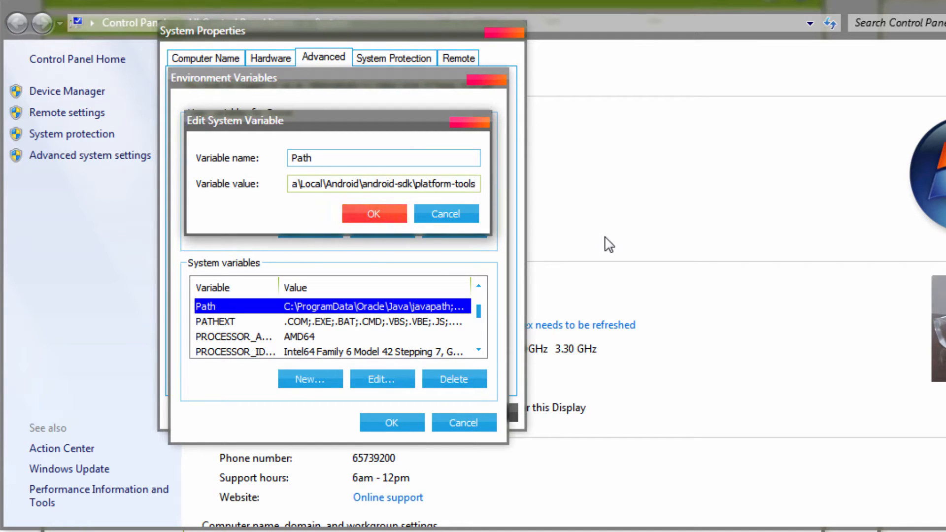
# Append ';' plus the android-sdk platform-tools path to Path and confirm both dialogs.
pyautogui.write(';')
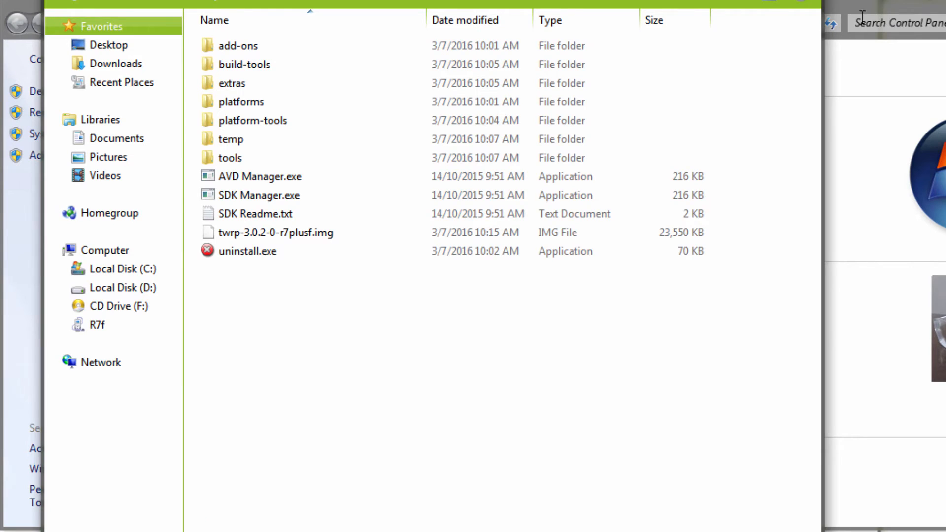
pyautogui.press('alt+tab')
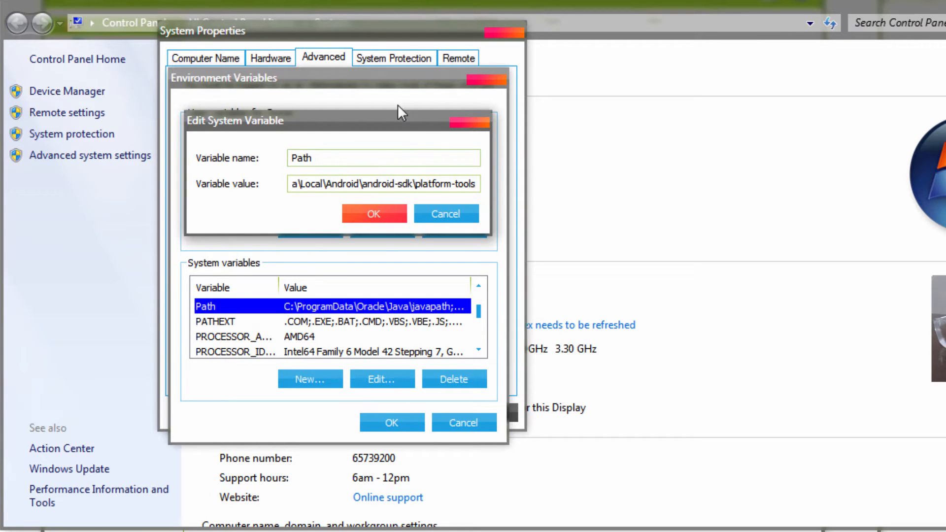
pyautogui.click(374, 213)
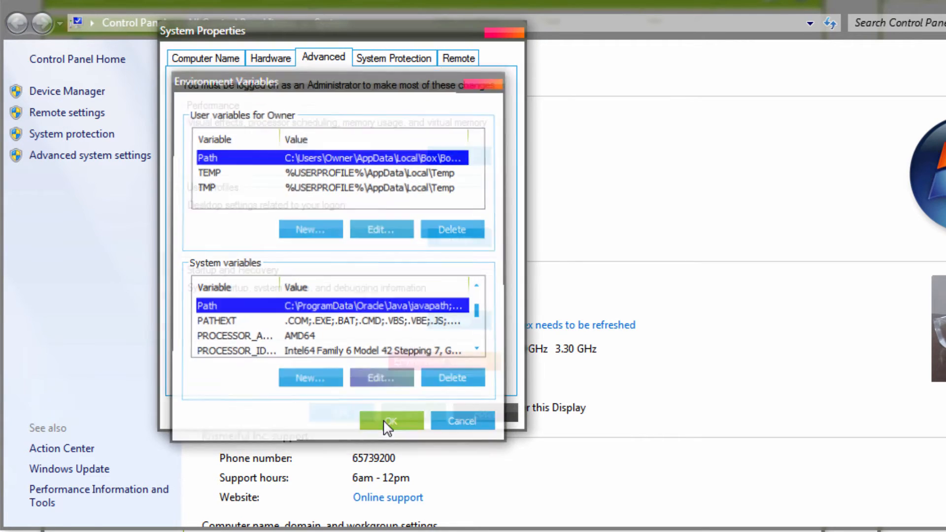
pyautogui.click(392, 421)
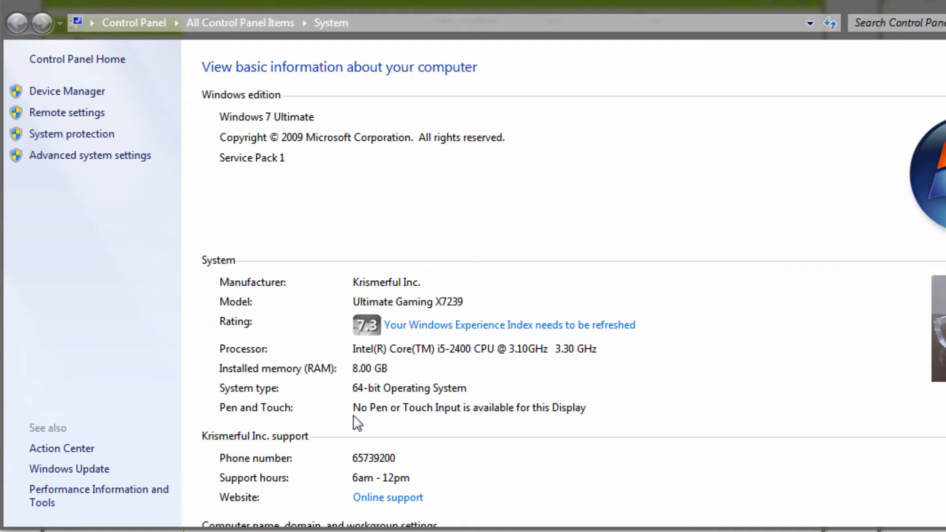
pyautogui.moveTo(643, 203)
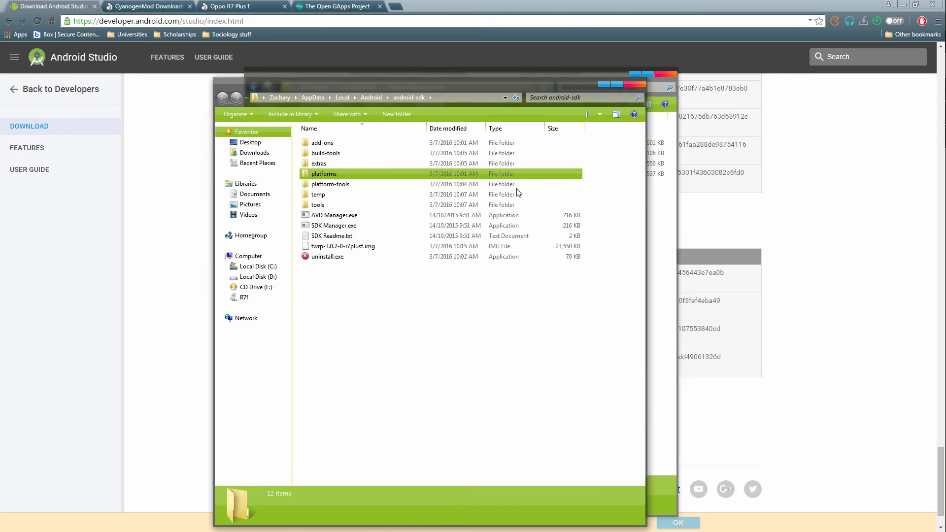
# Bring the CyanogenMod downloads page for the Oppo R7 Plus to the front.
pyautogui.click(143, 6)
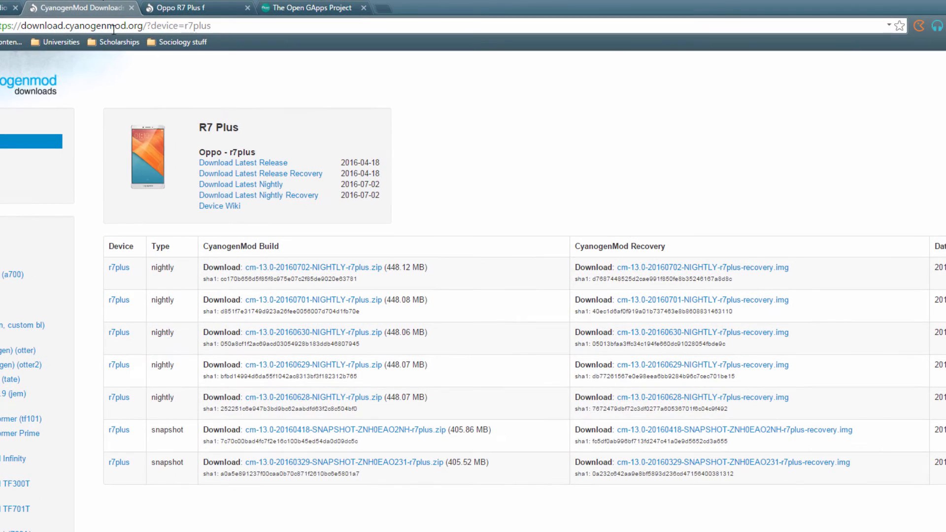
pyautogui.moveTo(333, 167)
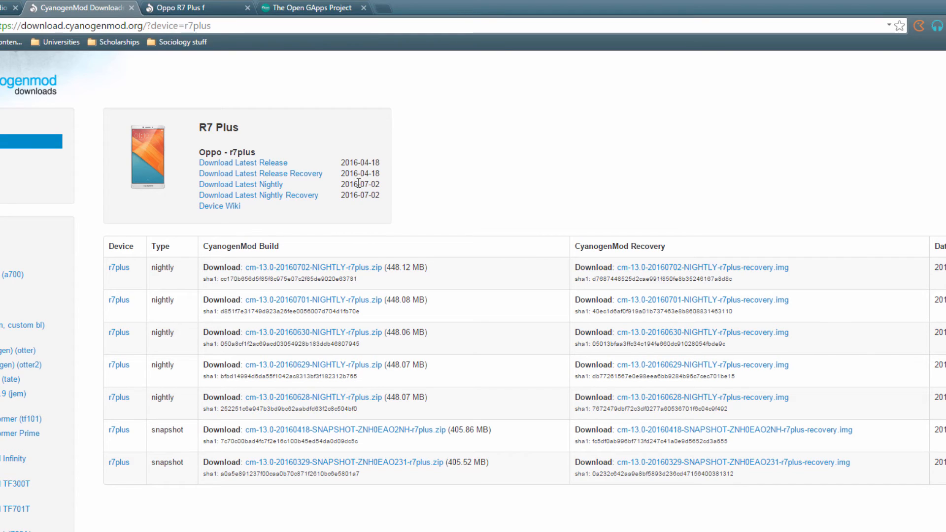
pyautogui.moveTo(368, 164)
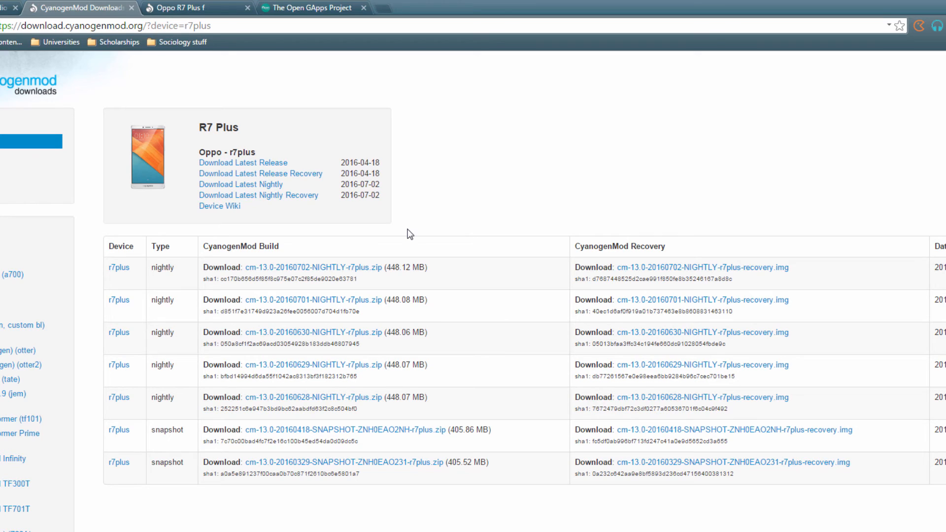
pyautogui.moveTo(394, 224)
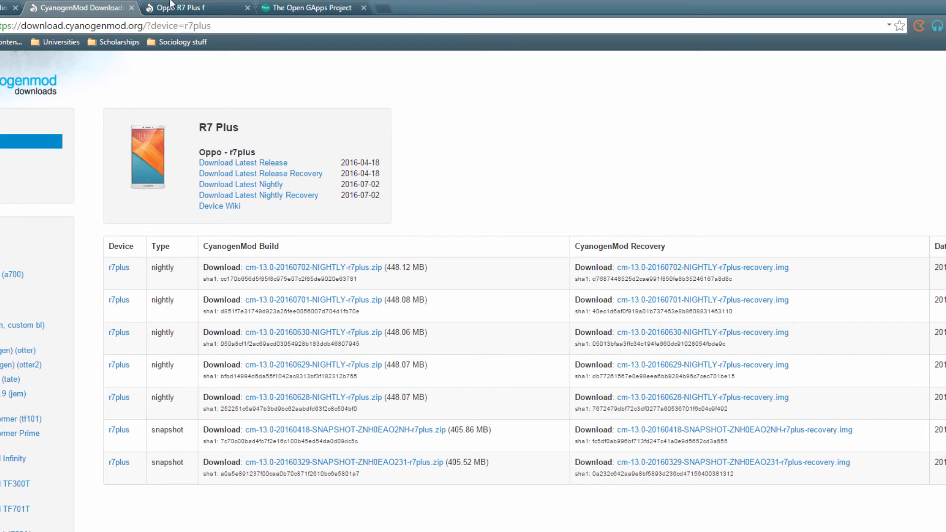
# Switch to the TWRP device page for the Oppo R7 Plus.
pyautogui.click(195, 8)
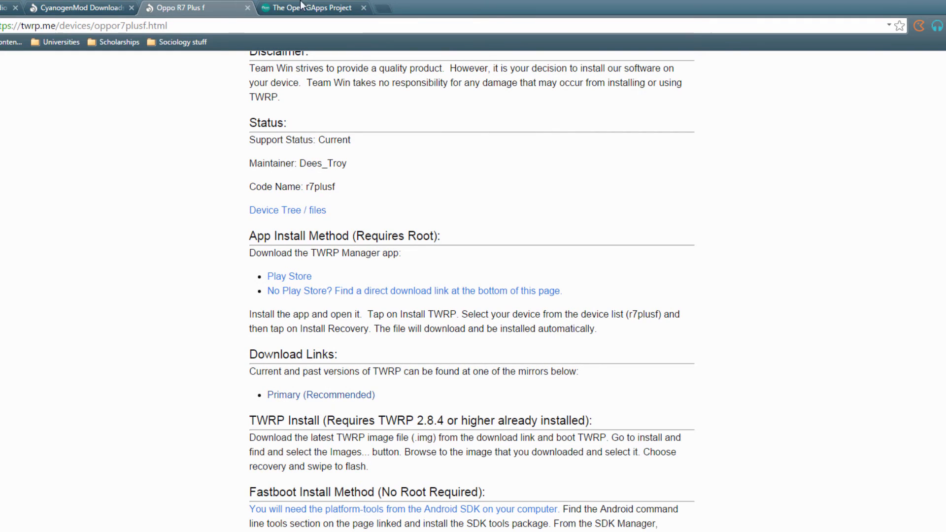
# Switch to the Open GApps download page set to ARM64, Android 6.0, nano.
pyautogui.click(314, 8)
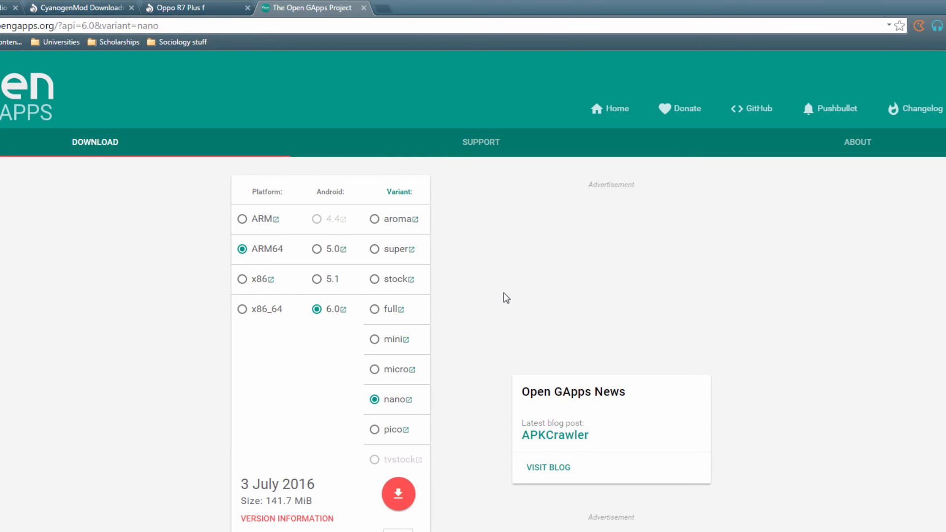
pyautogui.moveTo(287, 263)
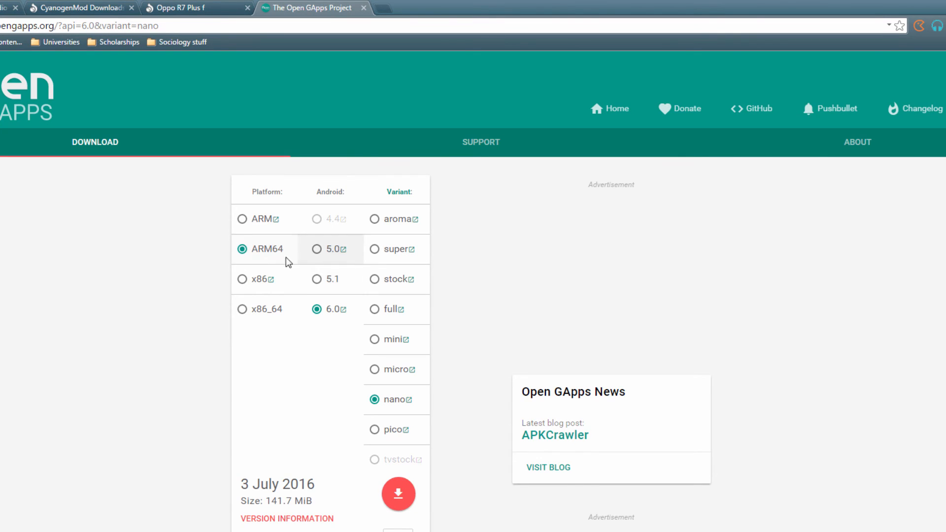
pyautogui.moveTo(271, 252)
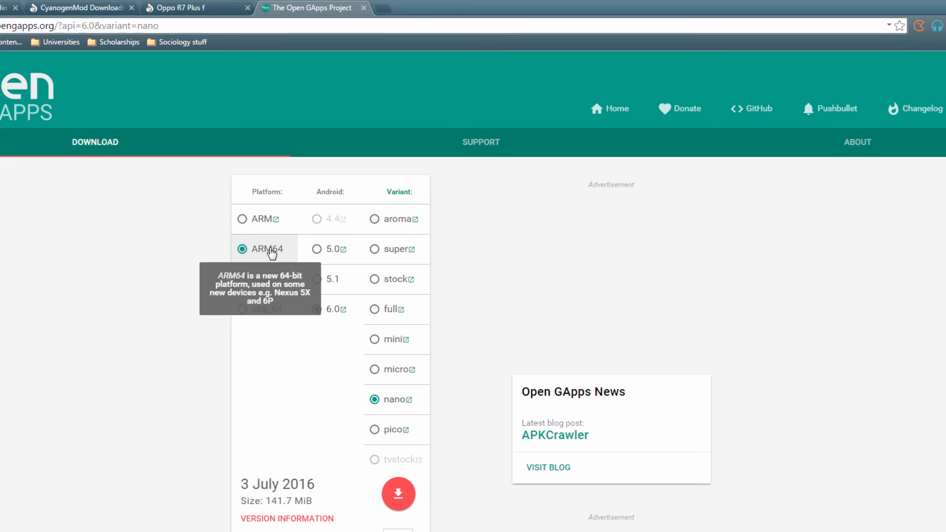
pyautogui.moveTo(475, 430)
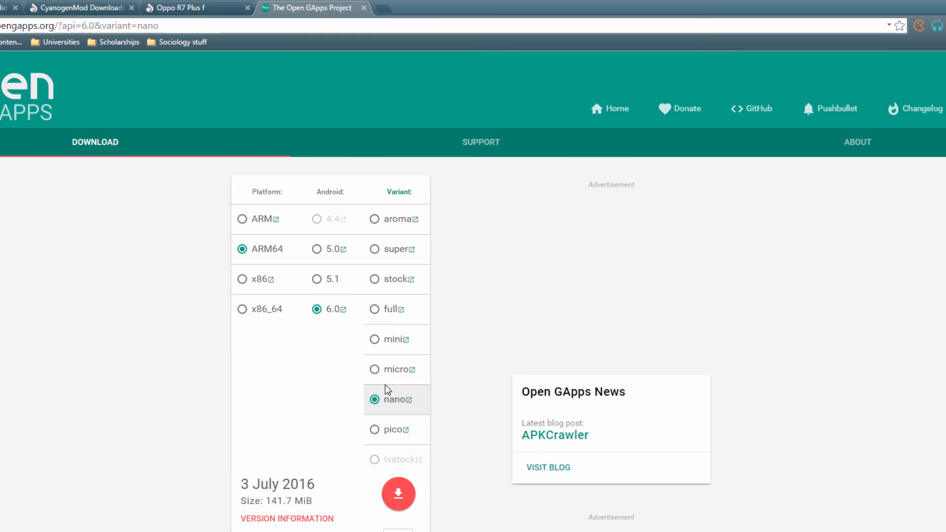
pyautogui.moveTo(385, 376)
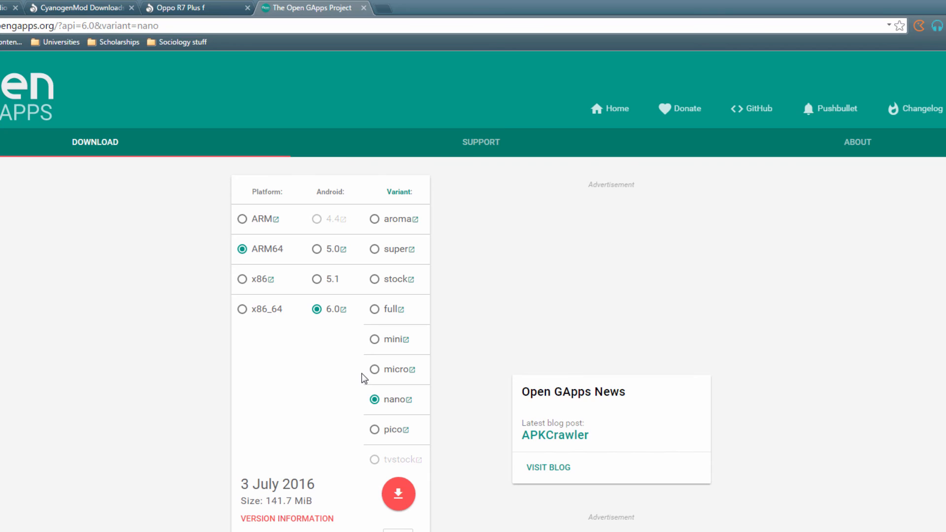
pyautogui.moveTo(397, 400)
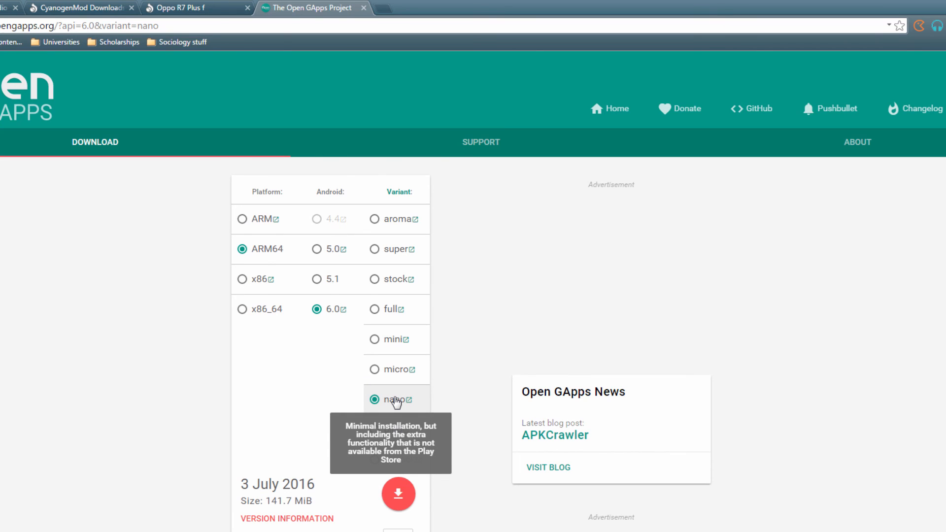
pyautogui.moveTo(387, 214)
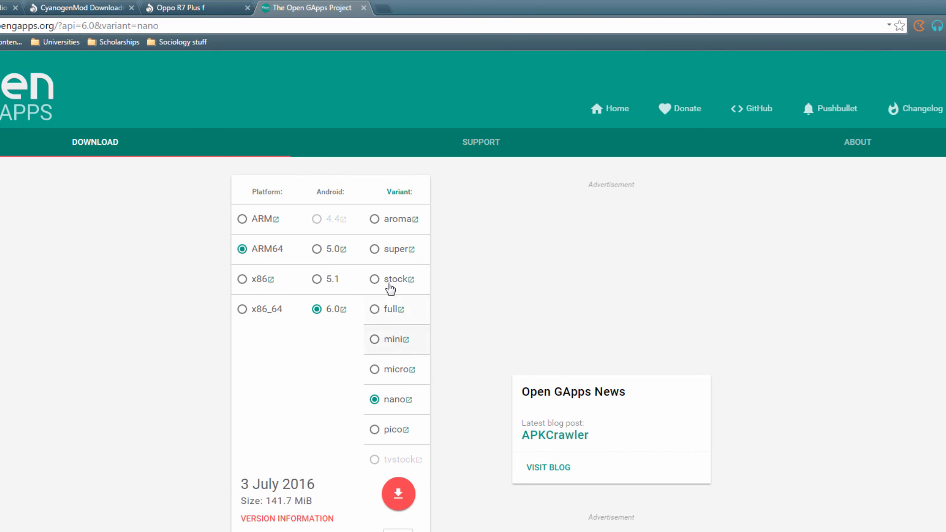
pyautogui.moveTo(390, 373)
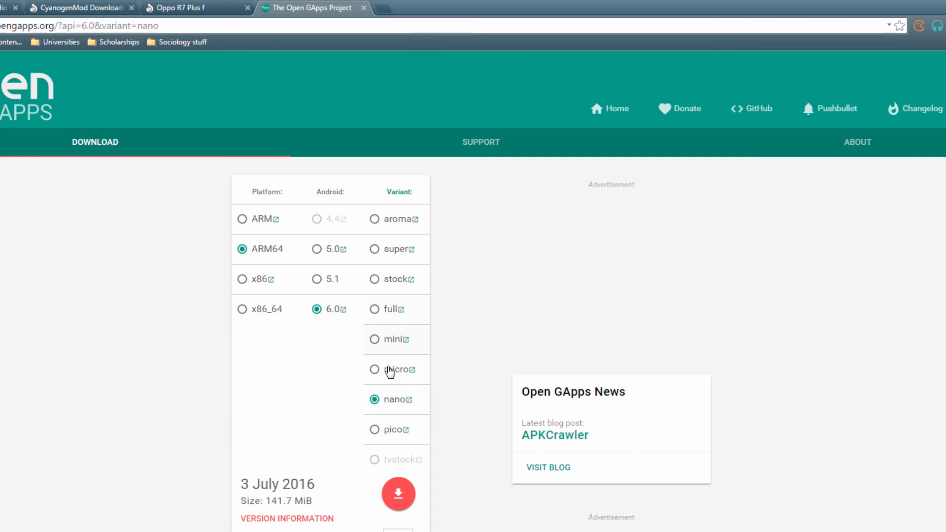
pyautogui.moveTo(398, 382)
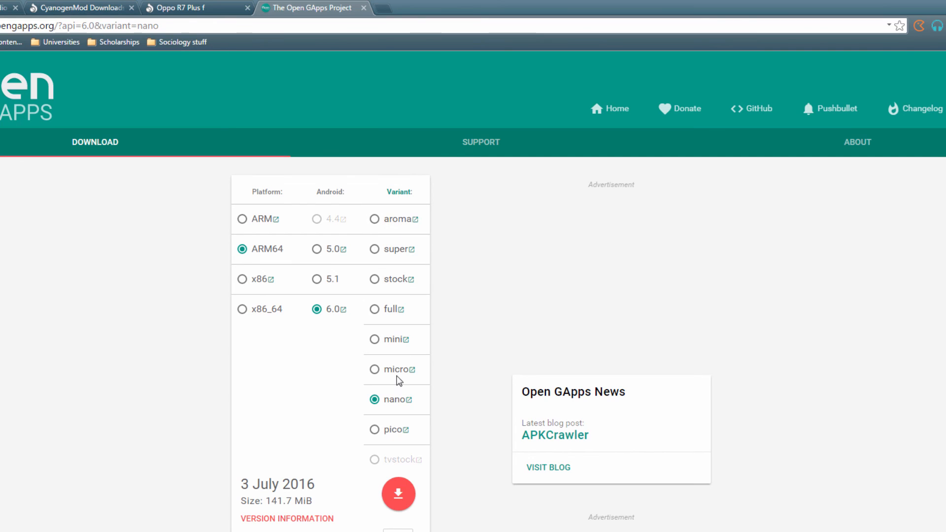
pyautogui.moveTo(316, 341)
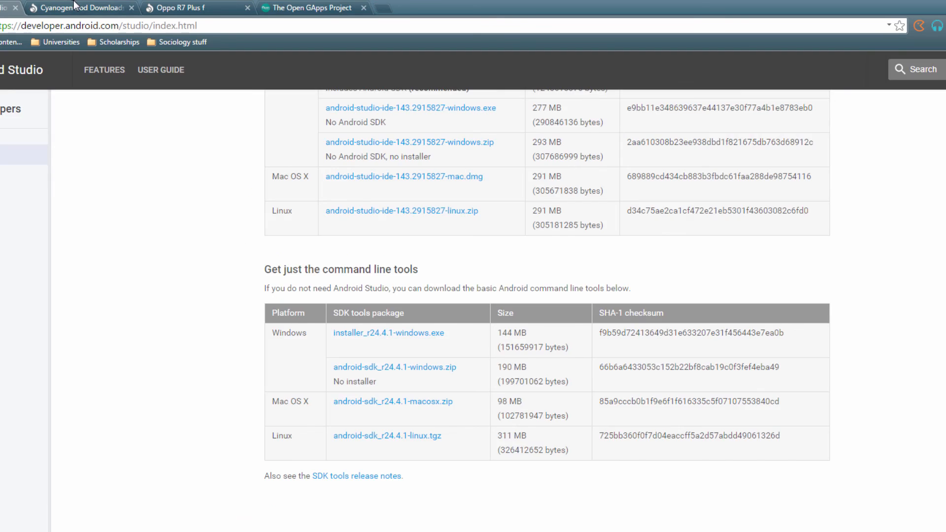
pyautogui.moveTo(389, 370)
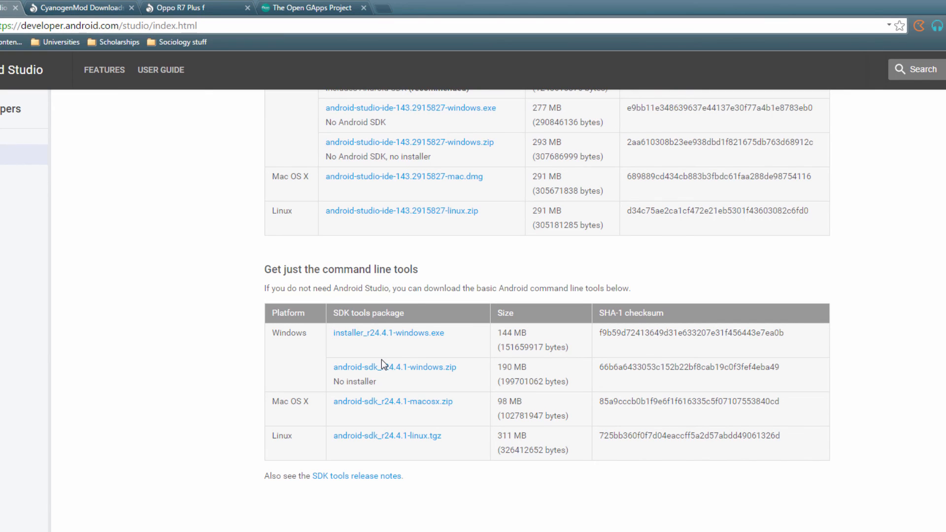
pyautogui.moveTo(638, 260)
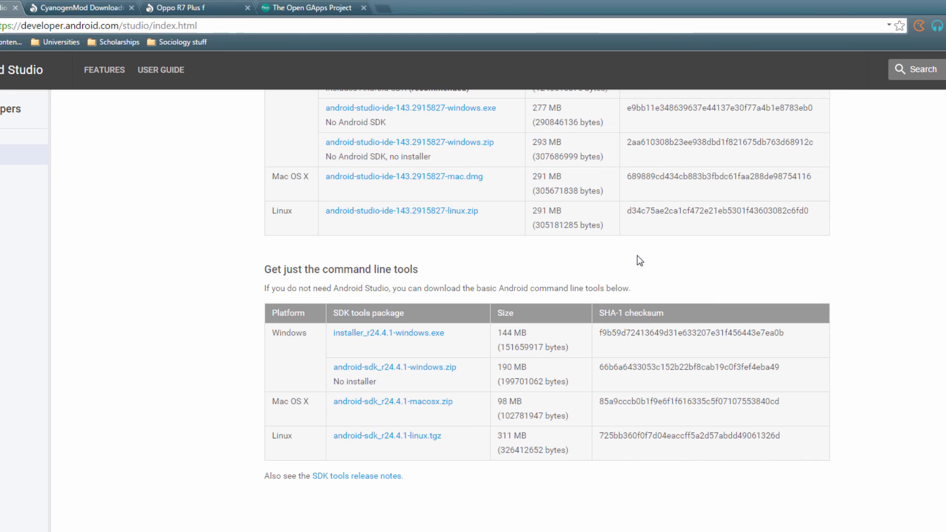